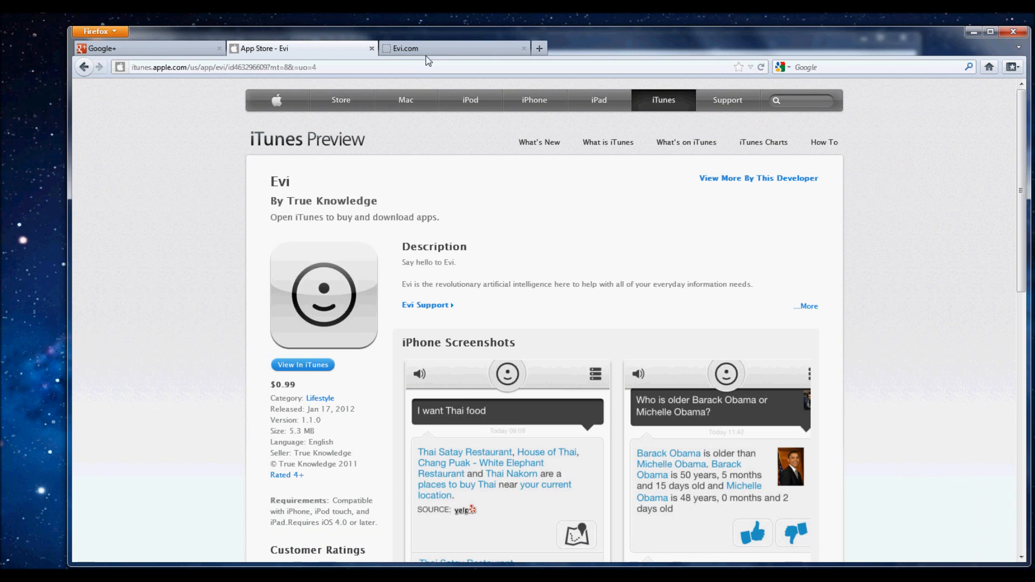
Switch to the Evi.com tab showing voice input, learning and one-tap words features
click(429, 48)
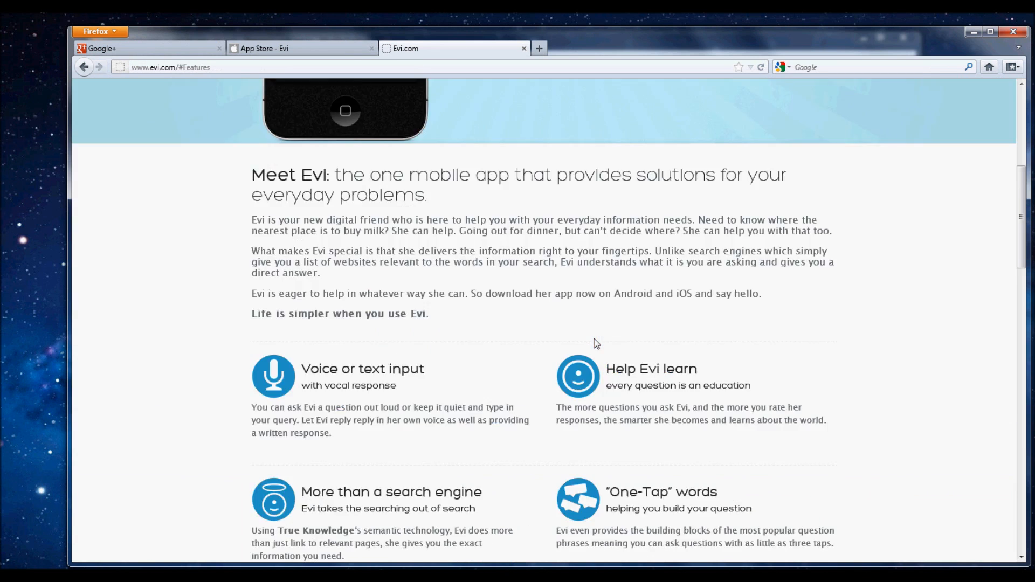
Scroll through Evi.com's features, demo video and FAQ sections
scroll(up, 3)
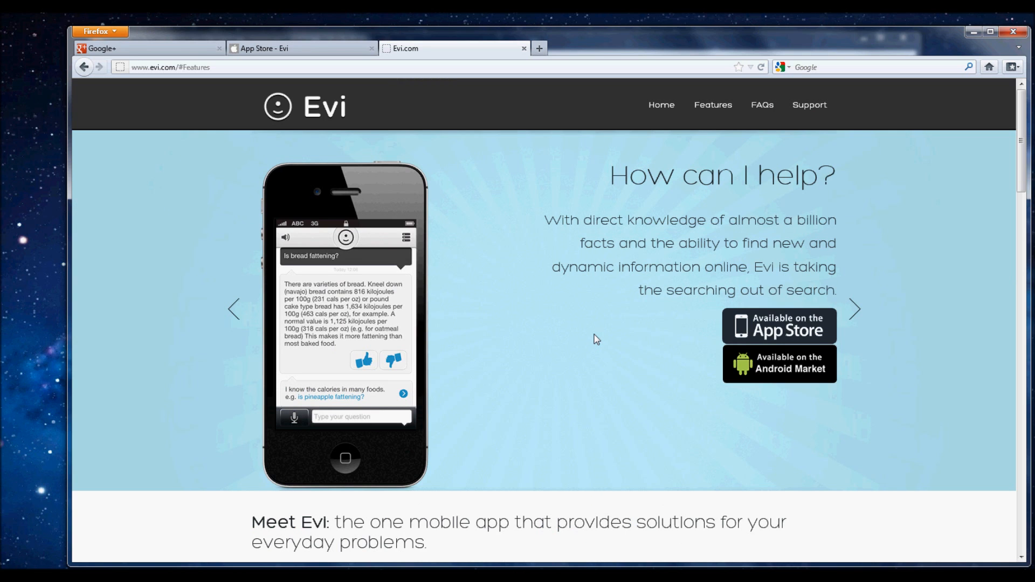
mouse_move(599, 329)
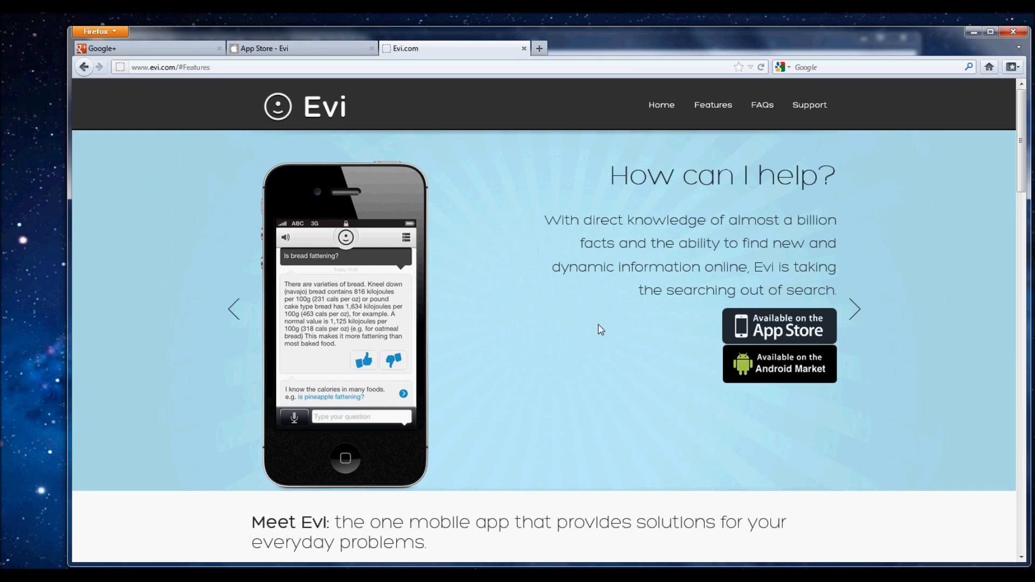
mouse_move(212, 98)
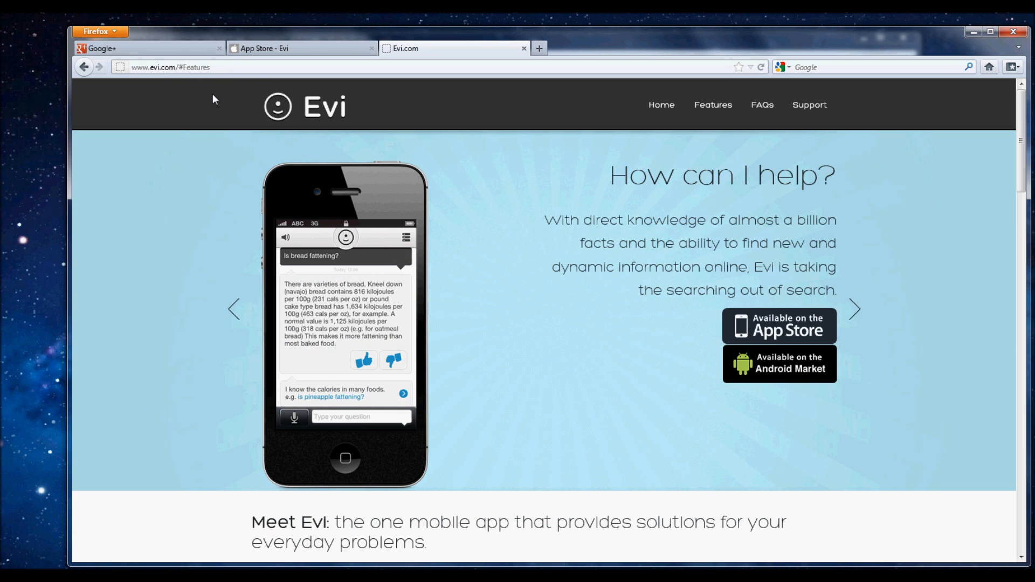
scroll(down, 3)
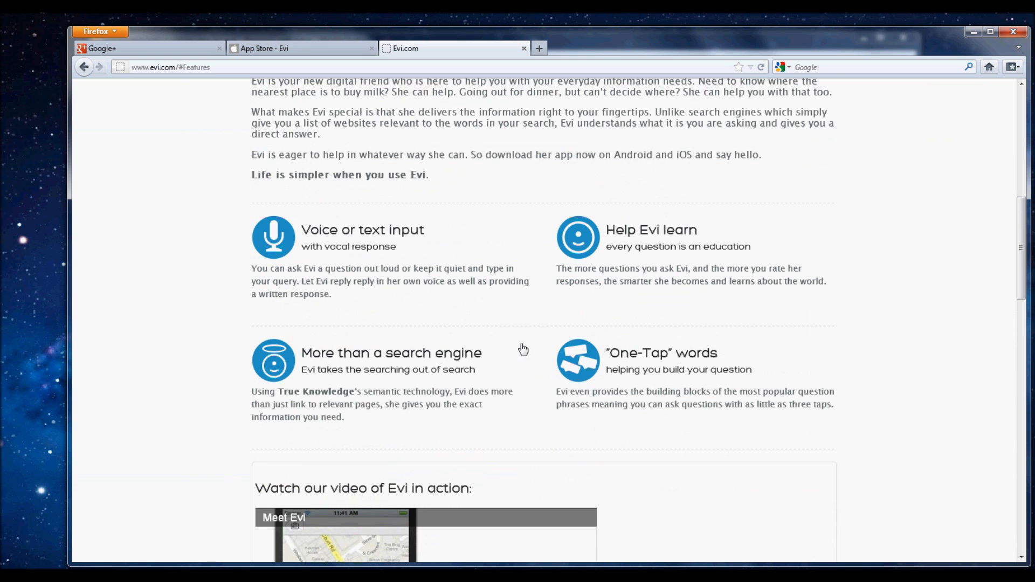
mouse_move(423, 279)
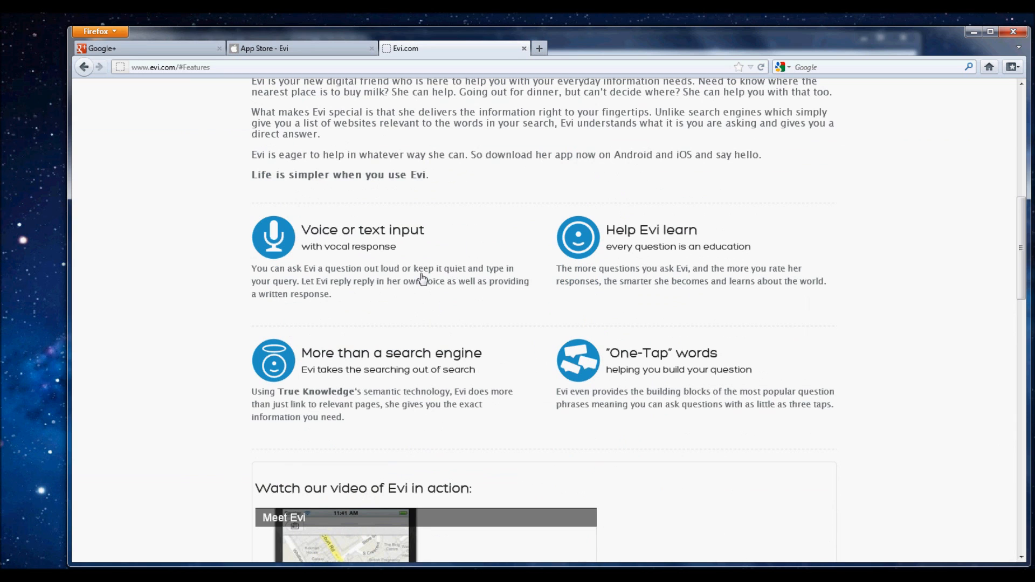
scroll(down, 3)
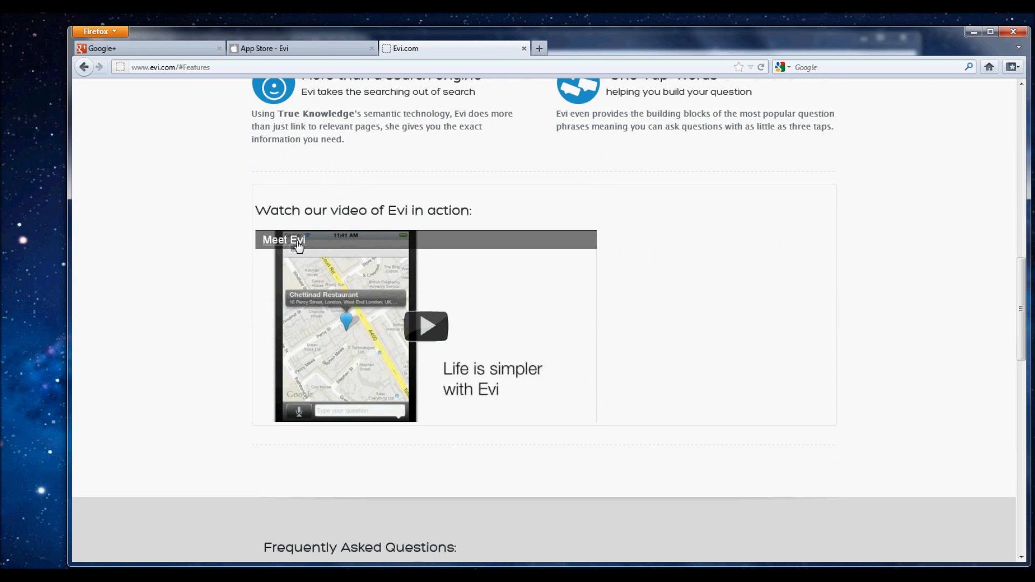
scroll(up, 3)
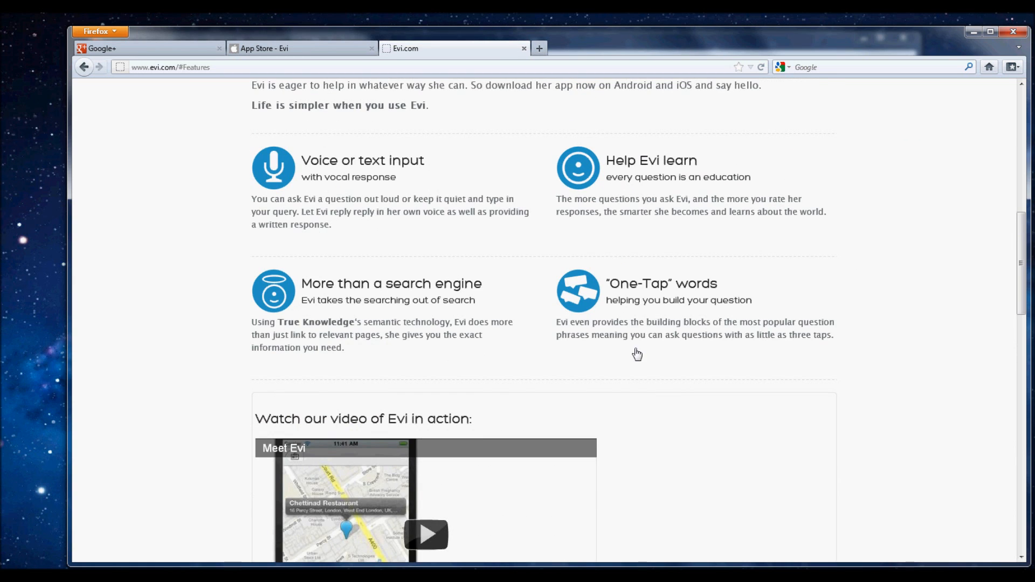
scroll(up, 3)
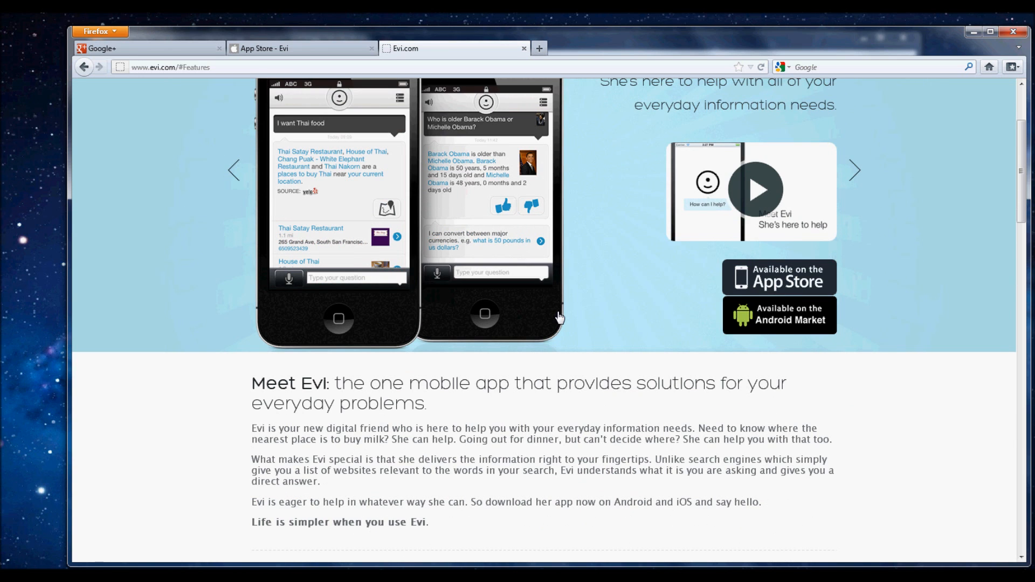
scroll(down, 3)
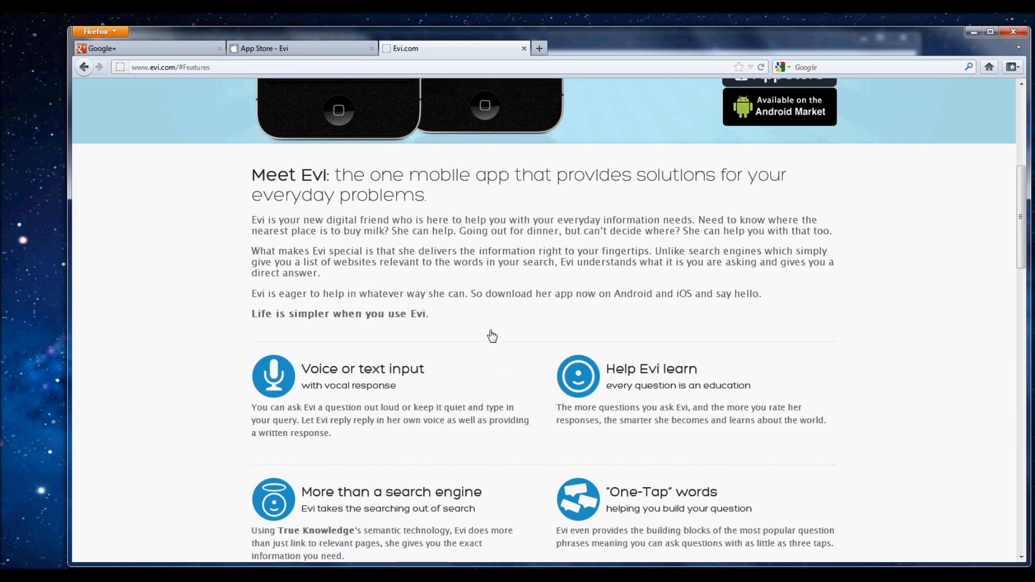
scroll(down, 3)
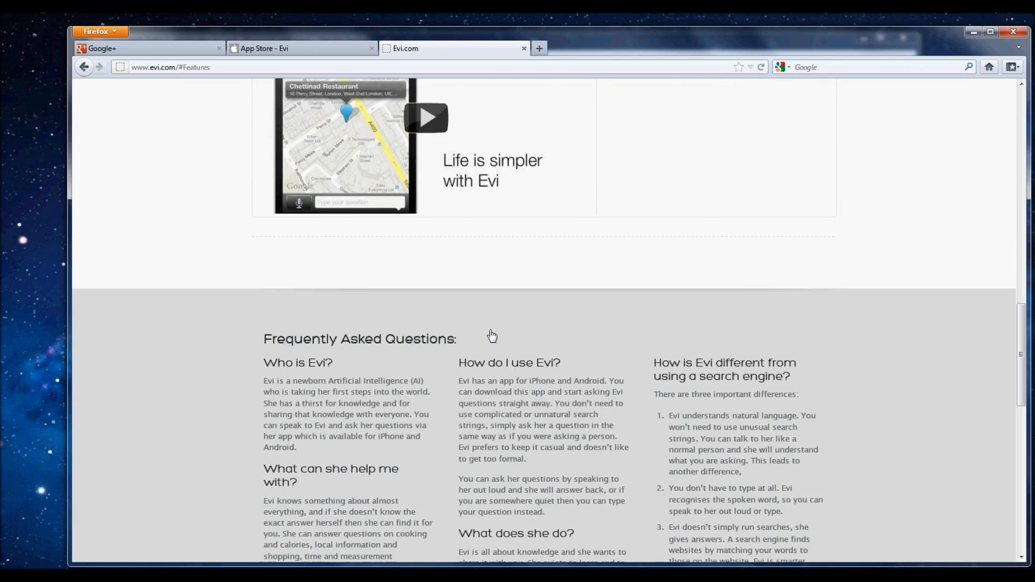
scroll(down, 3)
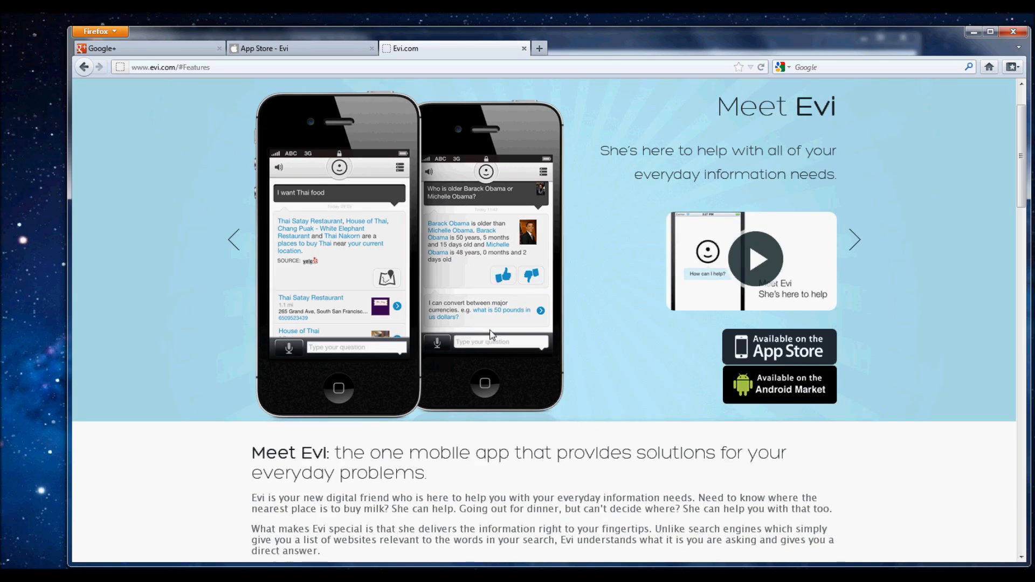
Bring the three-person Google+ Hangouts call back to the front
click(301, 47)
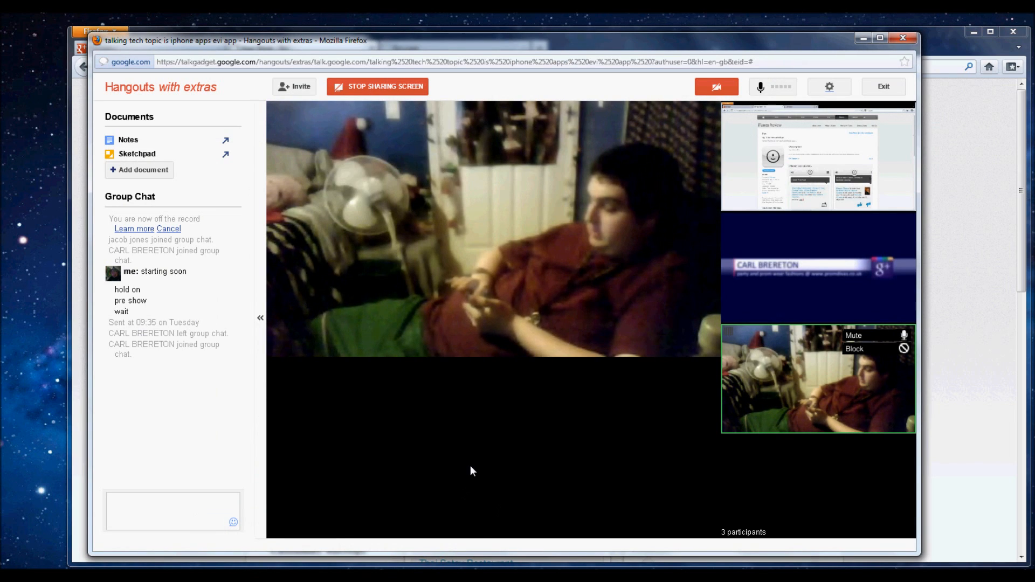
mouse_move(464, 459)
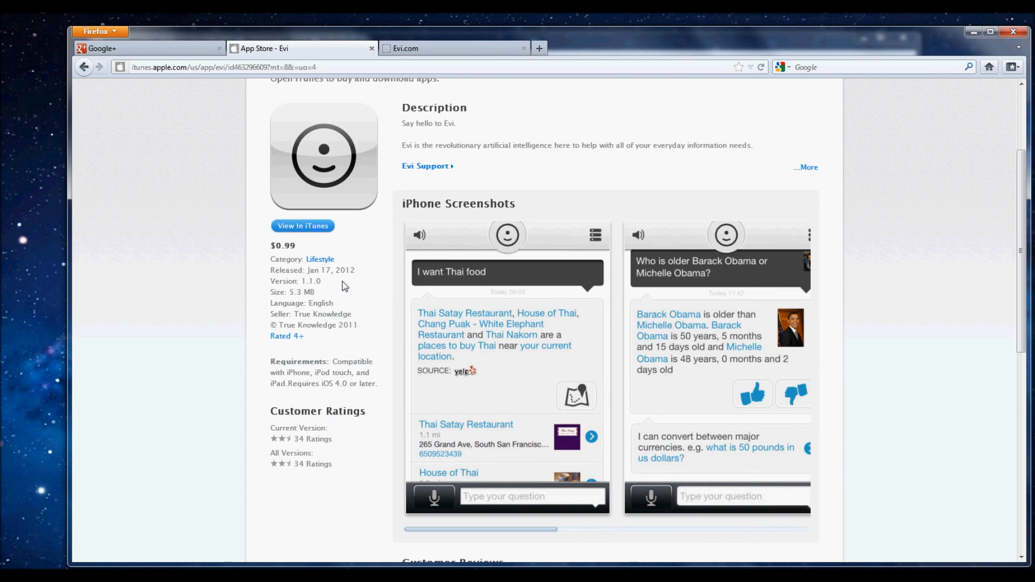
Scroll the Evi listing to view more iPhone screenshots and customer reviews
scroll(down, 3)
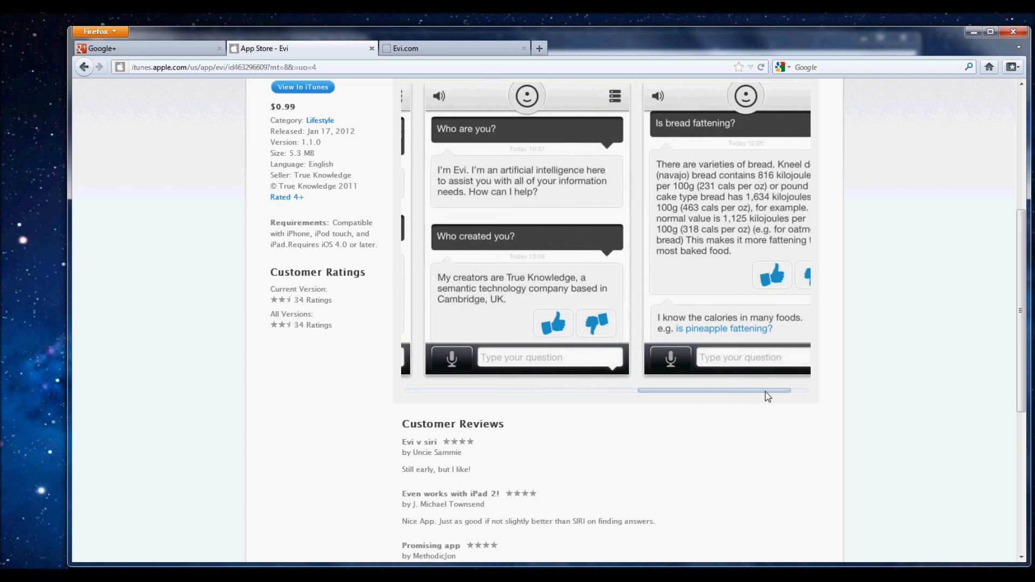
scroll(up, 3)
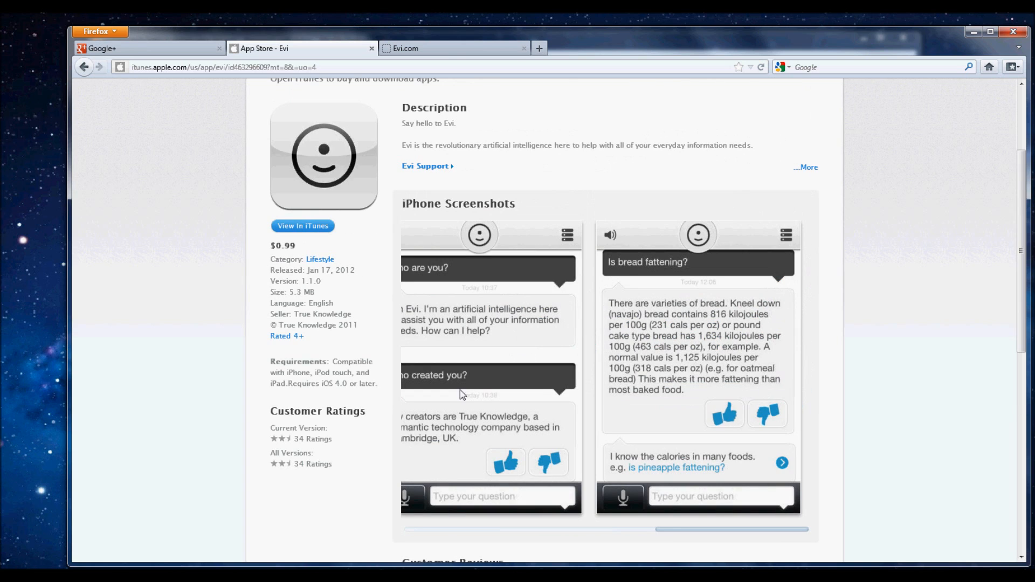